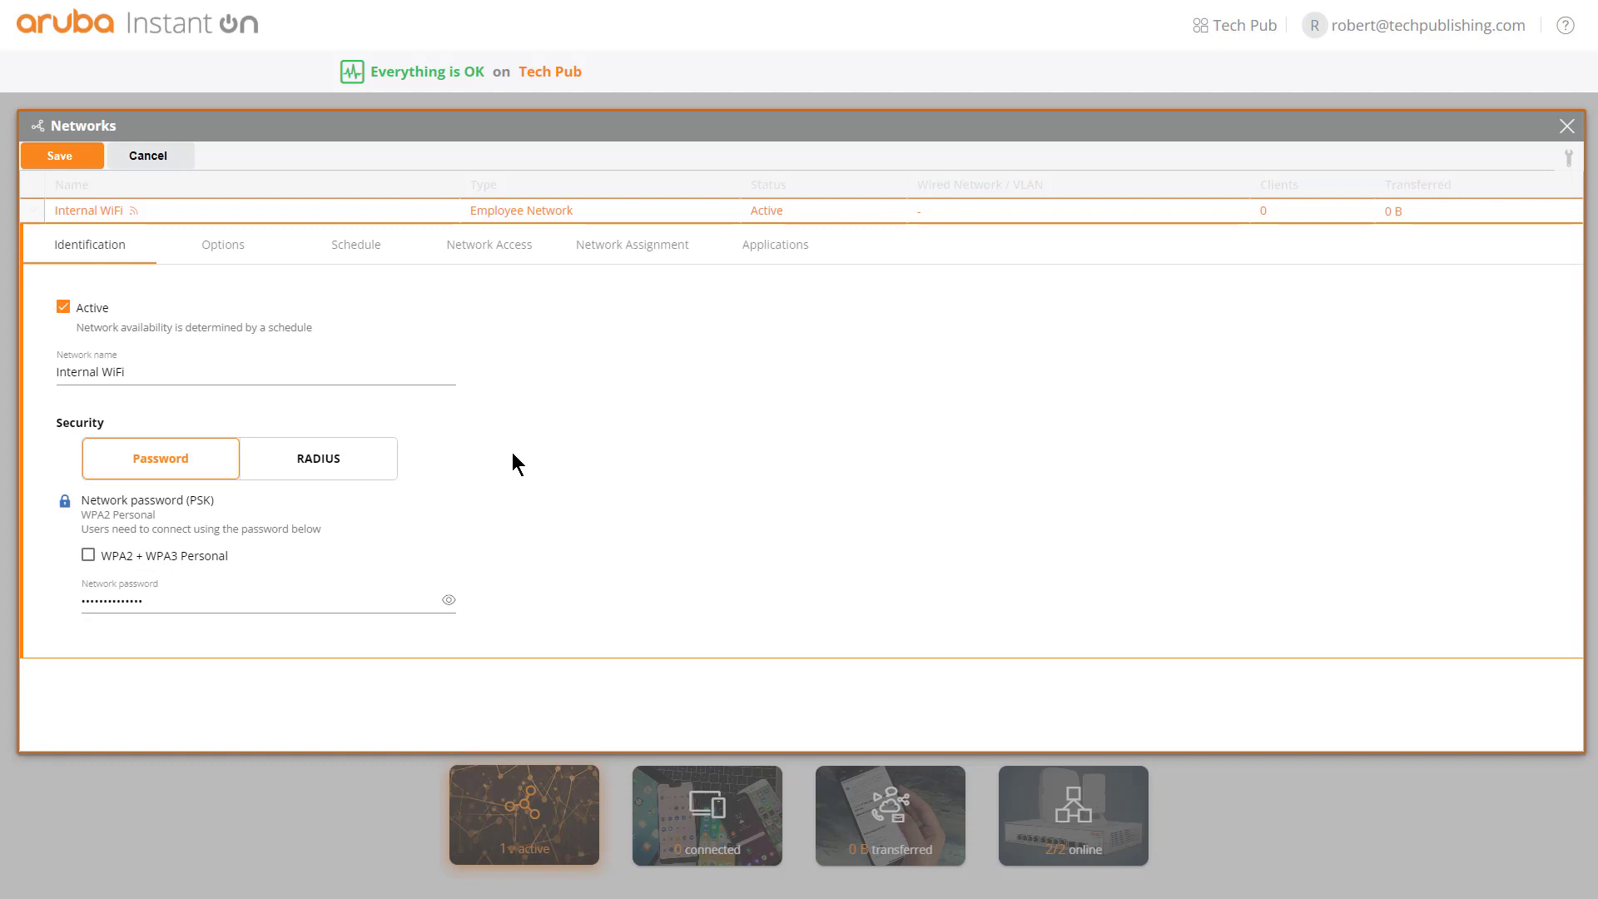
mouse_move(492, 275)
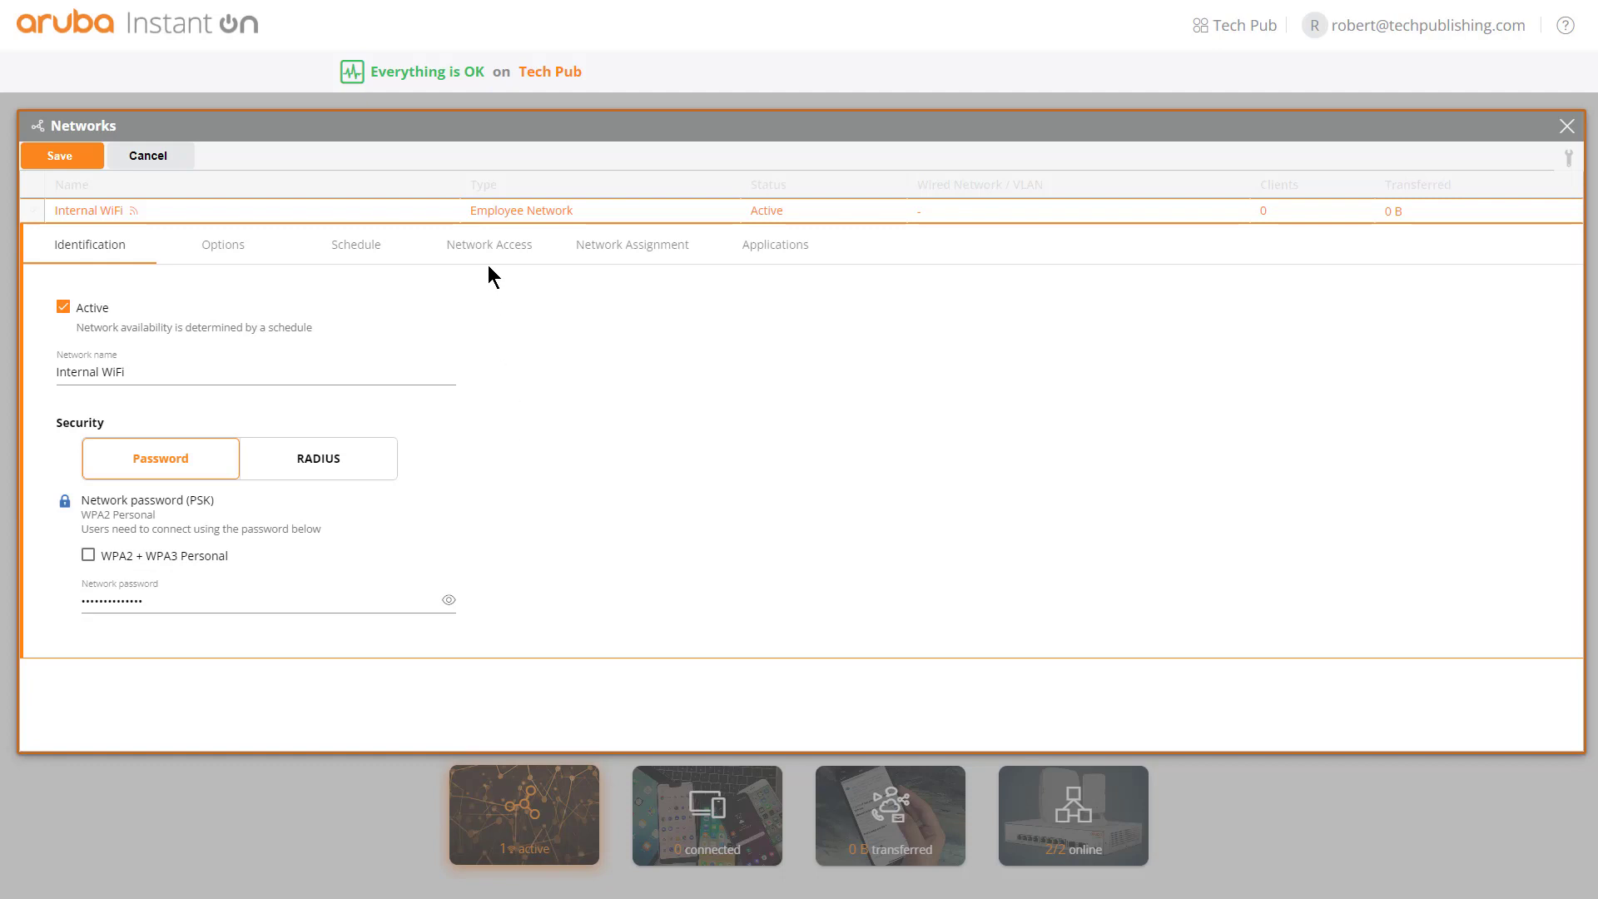
Step: Set Internal WiFi to restricted access allowing destination 192.168.15.200 and only selected clients
left_click(489, 244)
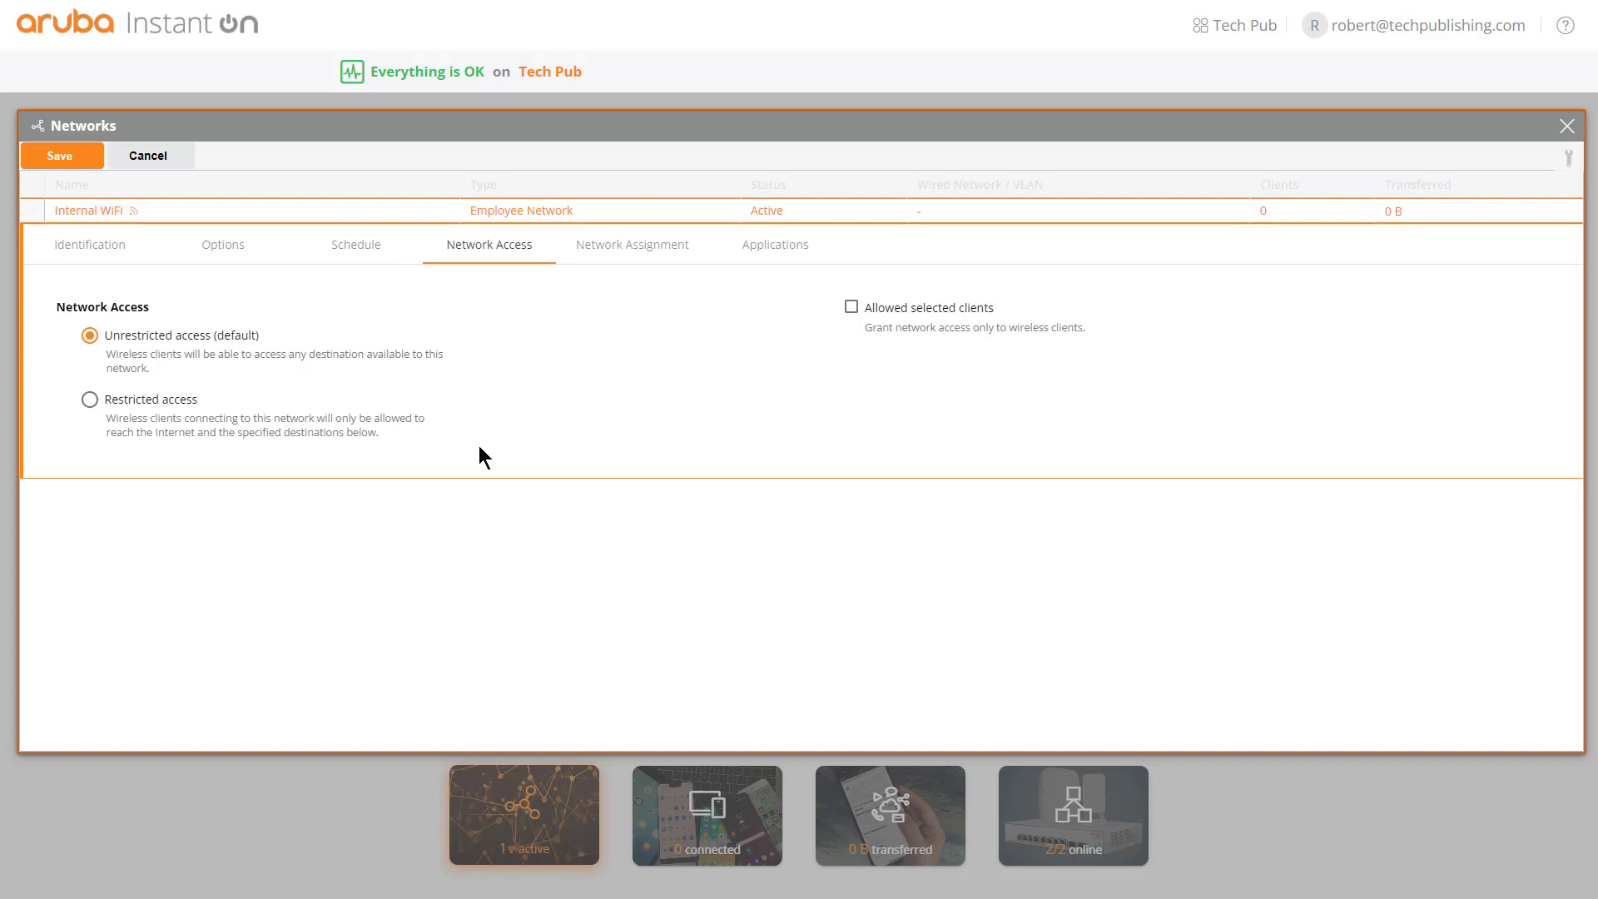
left_click(90, 399)
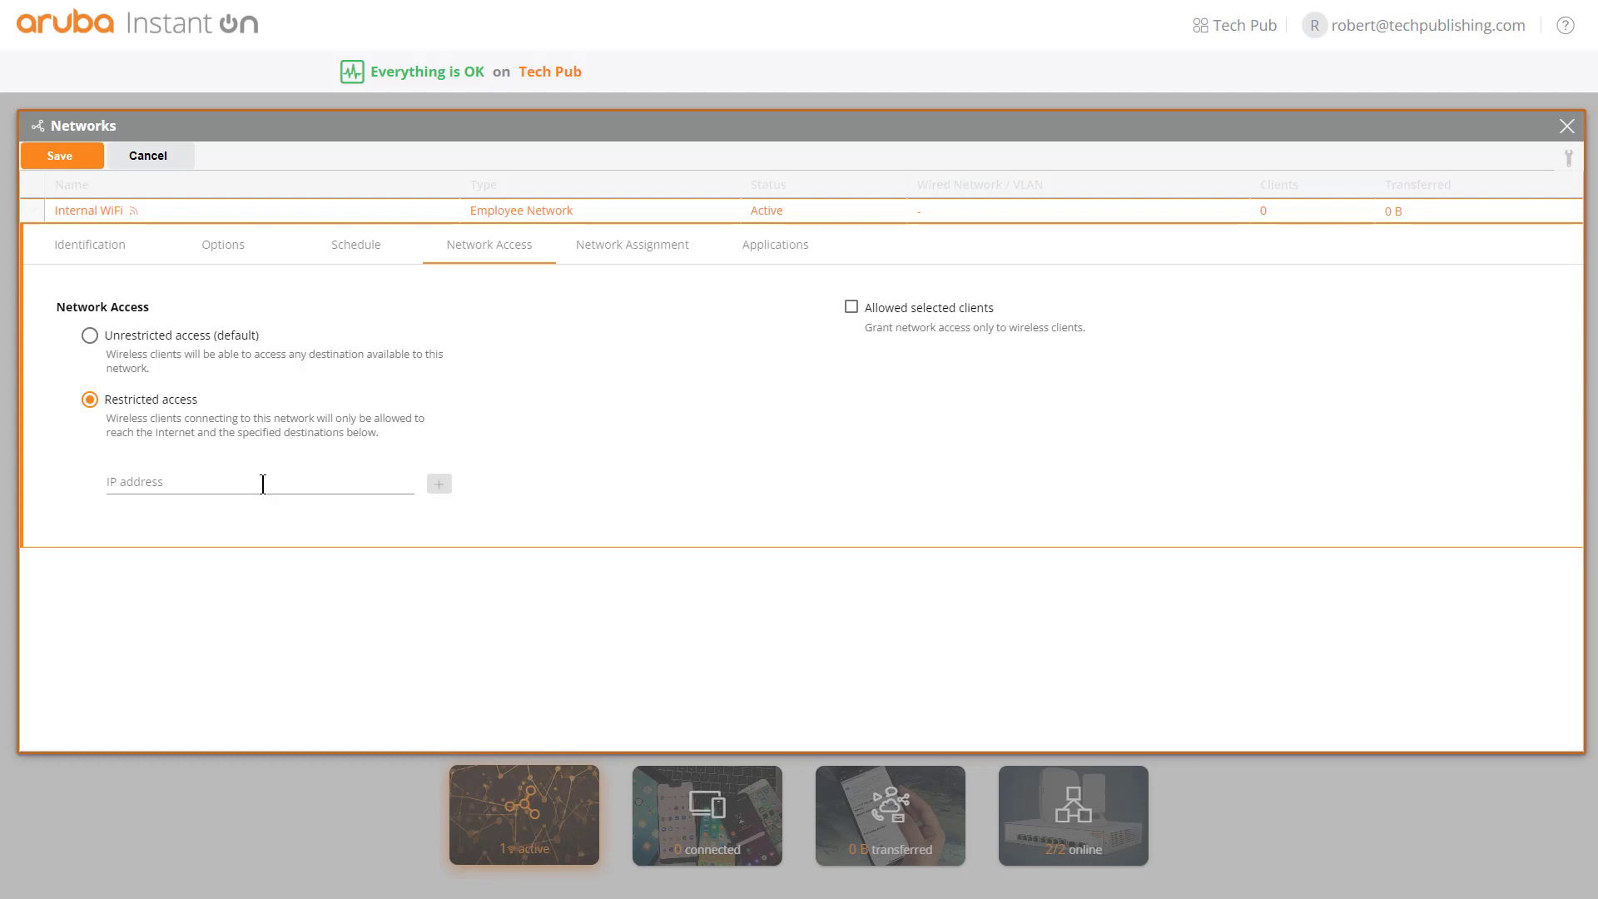
type("192.168.15.200")
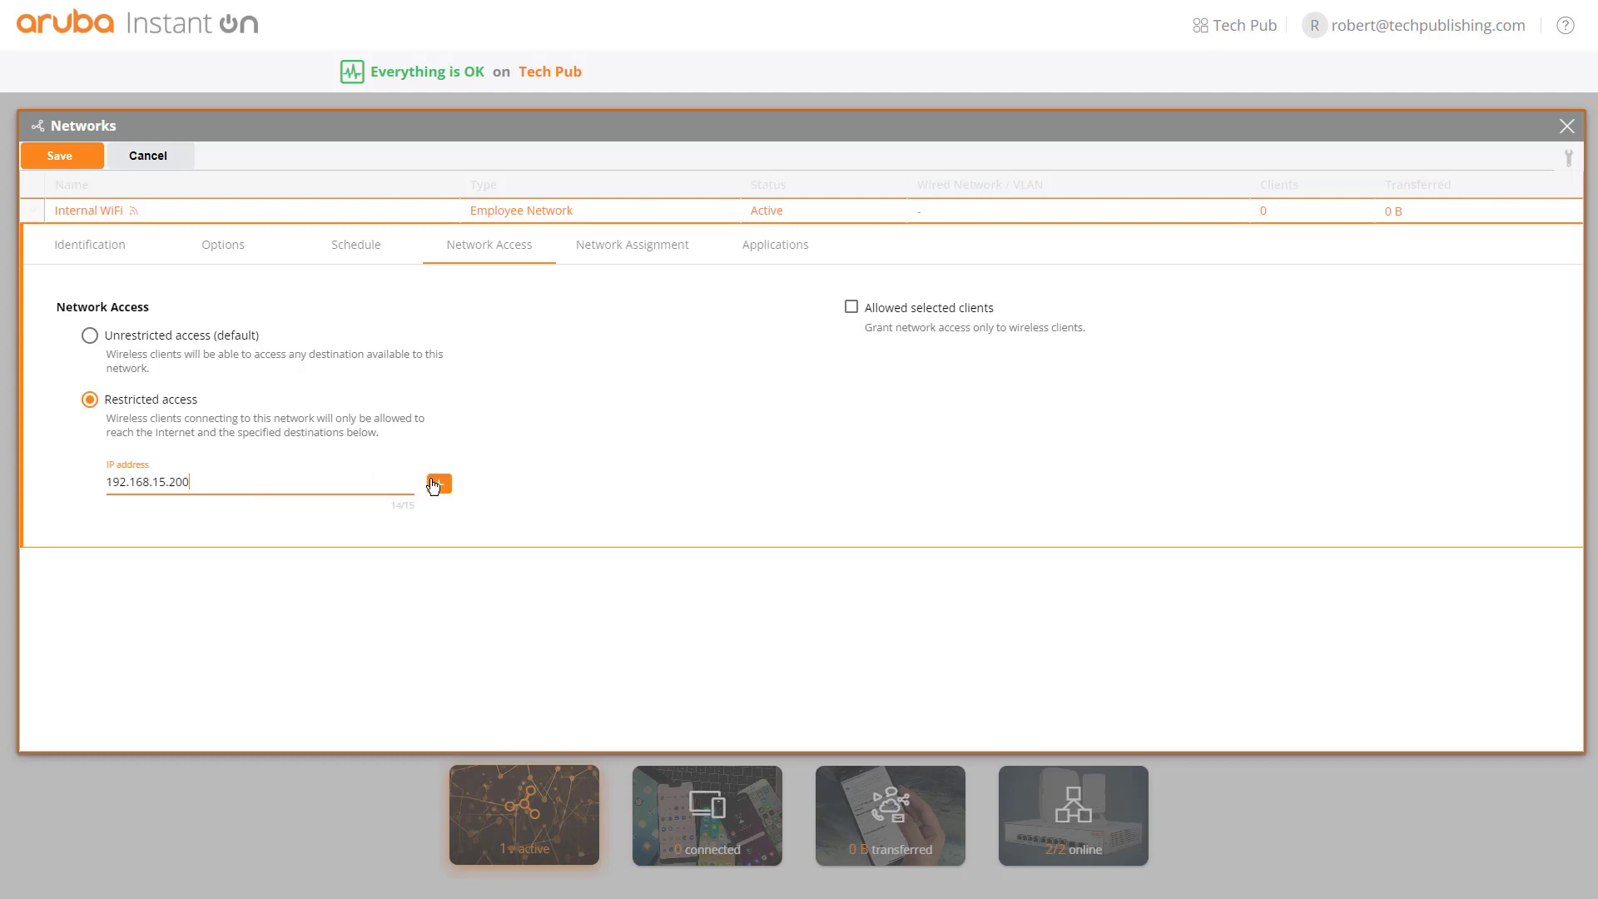
left_click(437, 482)
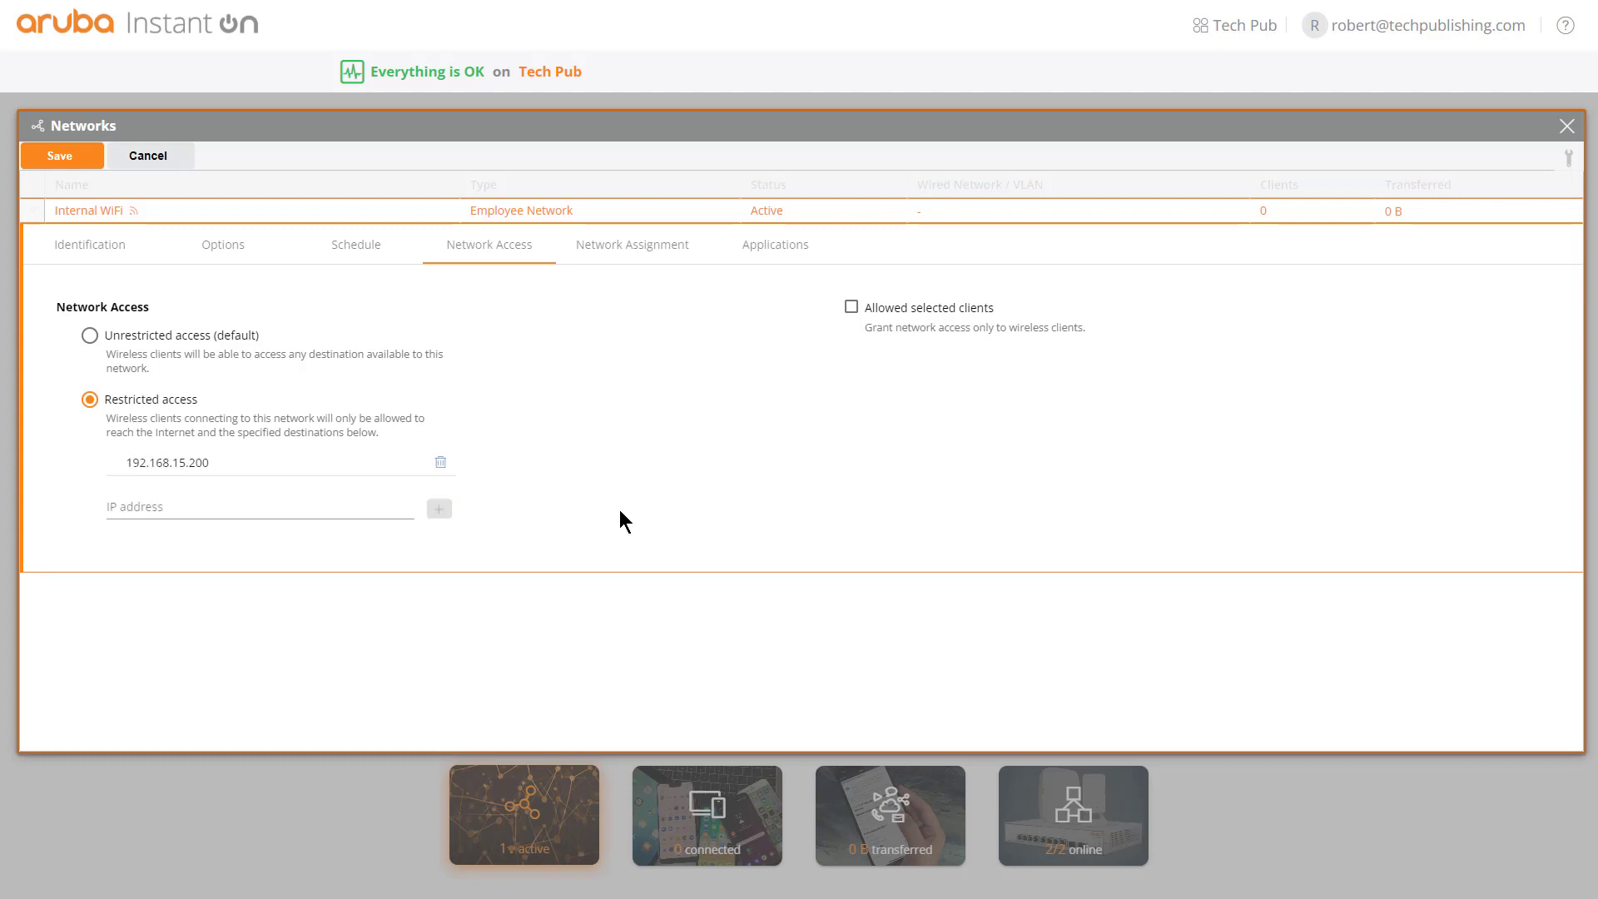
mouse_move(576, 559)
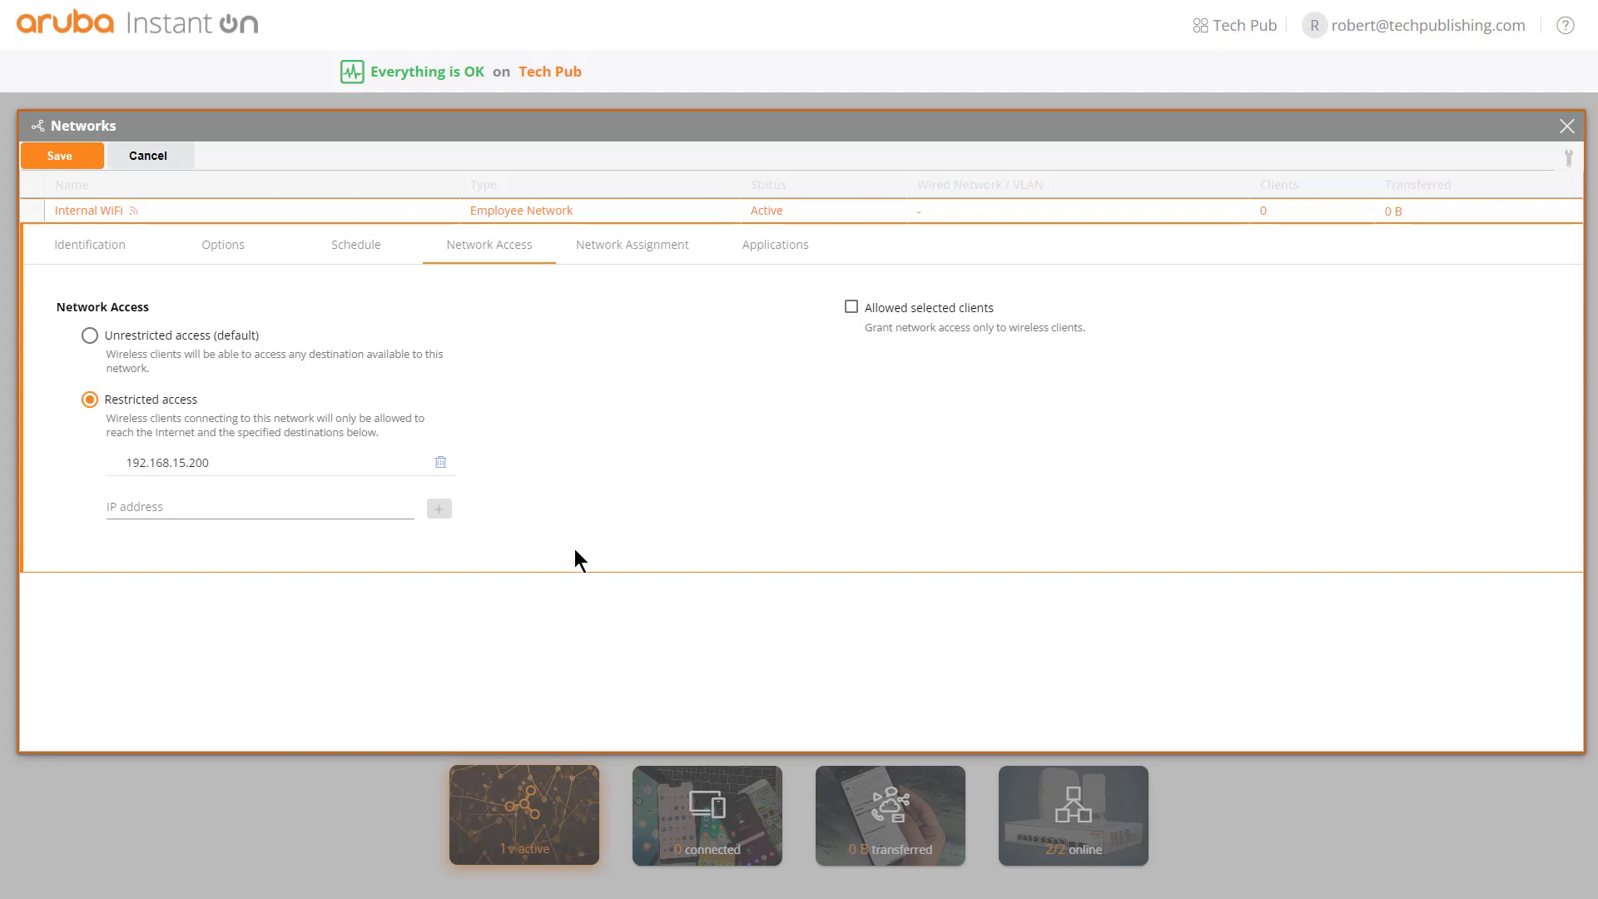
mouse_move(742, 354)
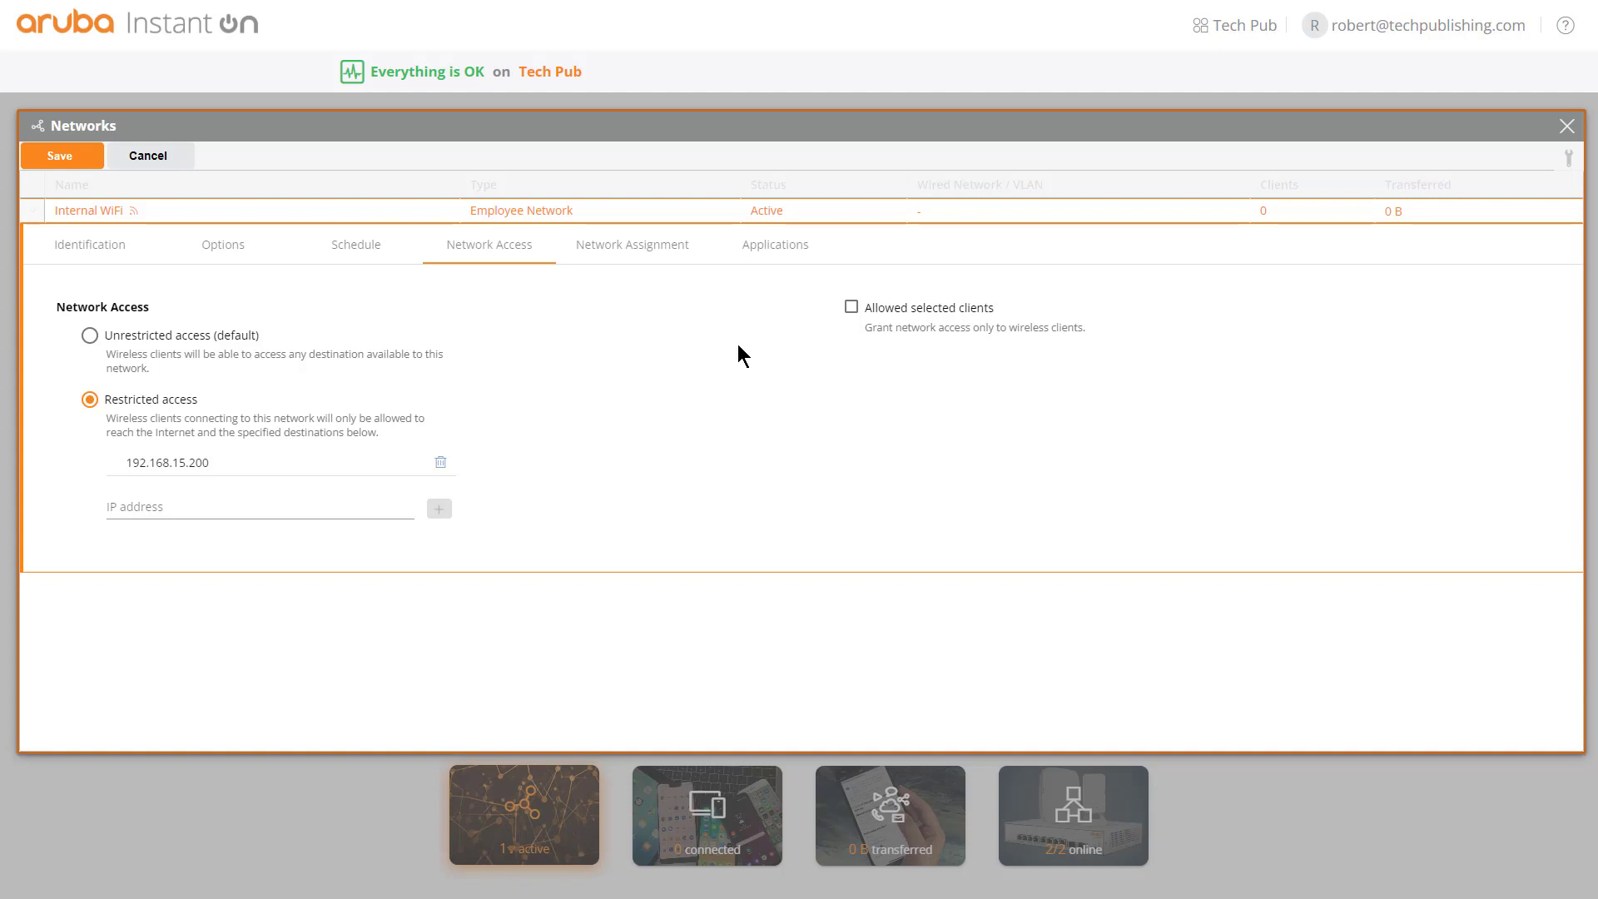
mouse_move(600, 422)
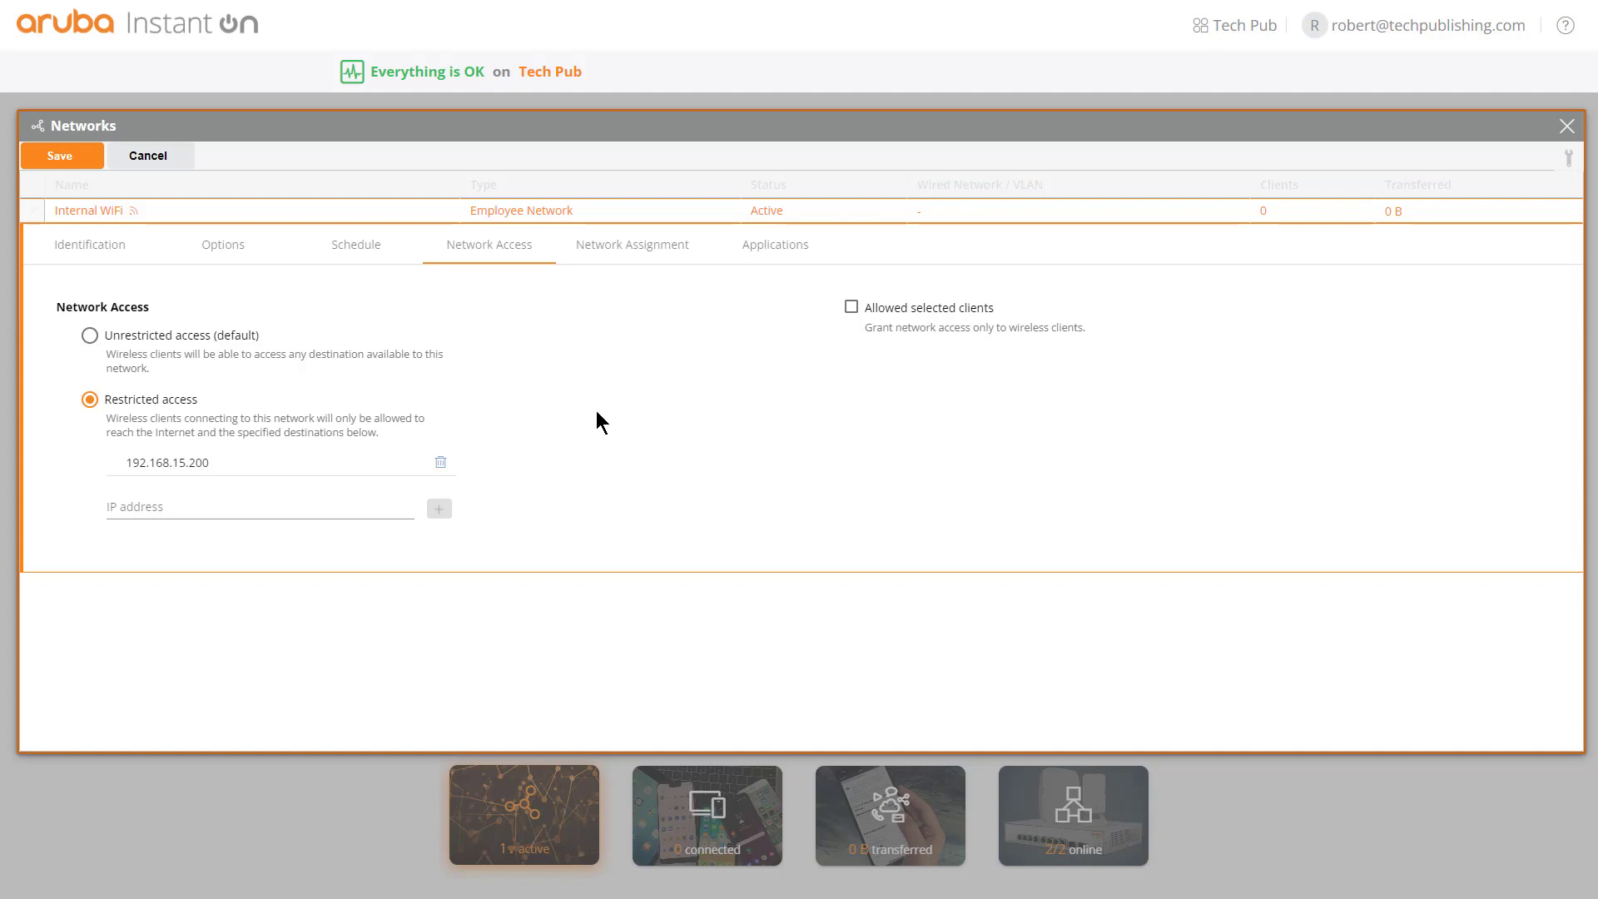
mouse_move(555, 395)
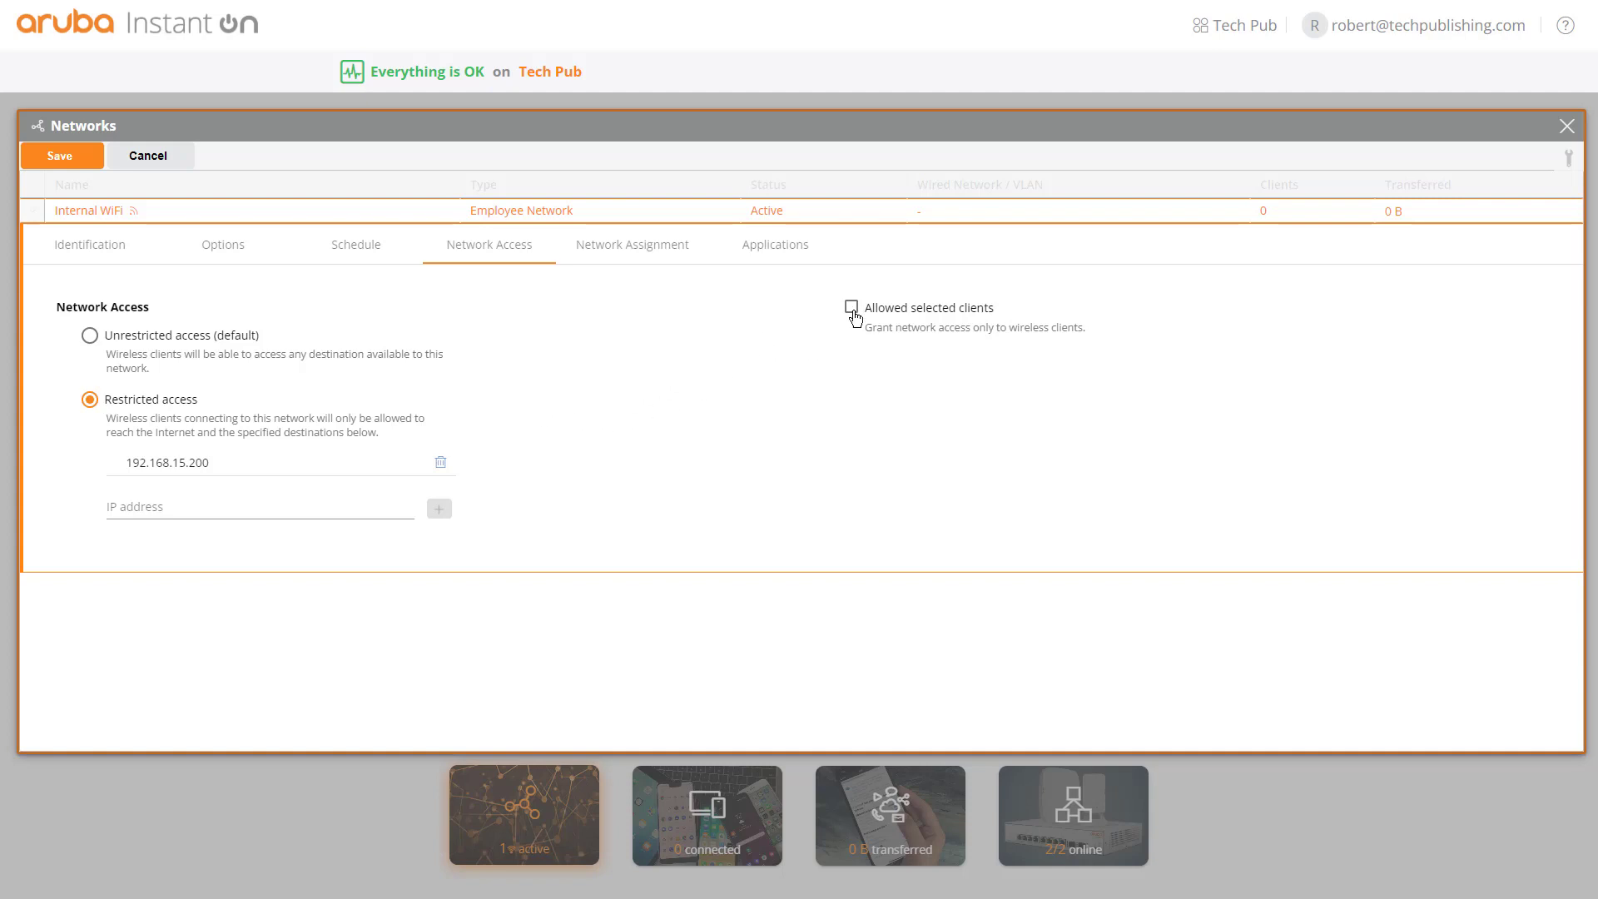
left_click(851, 308)
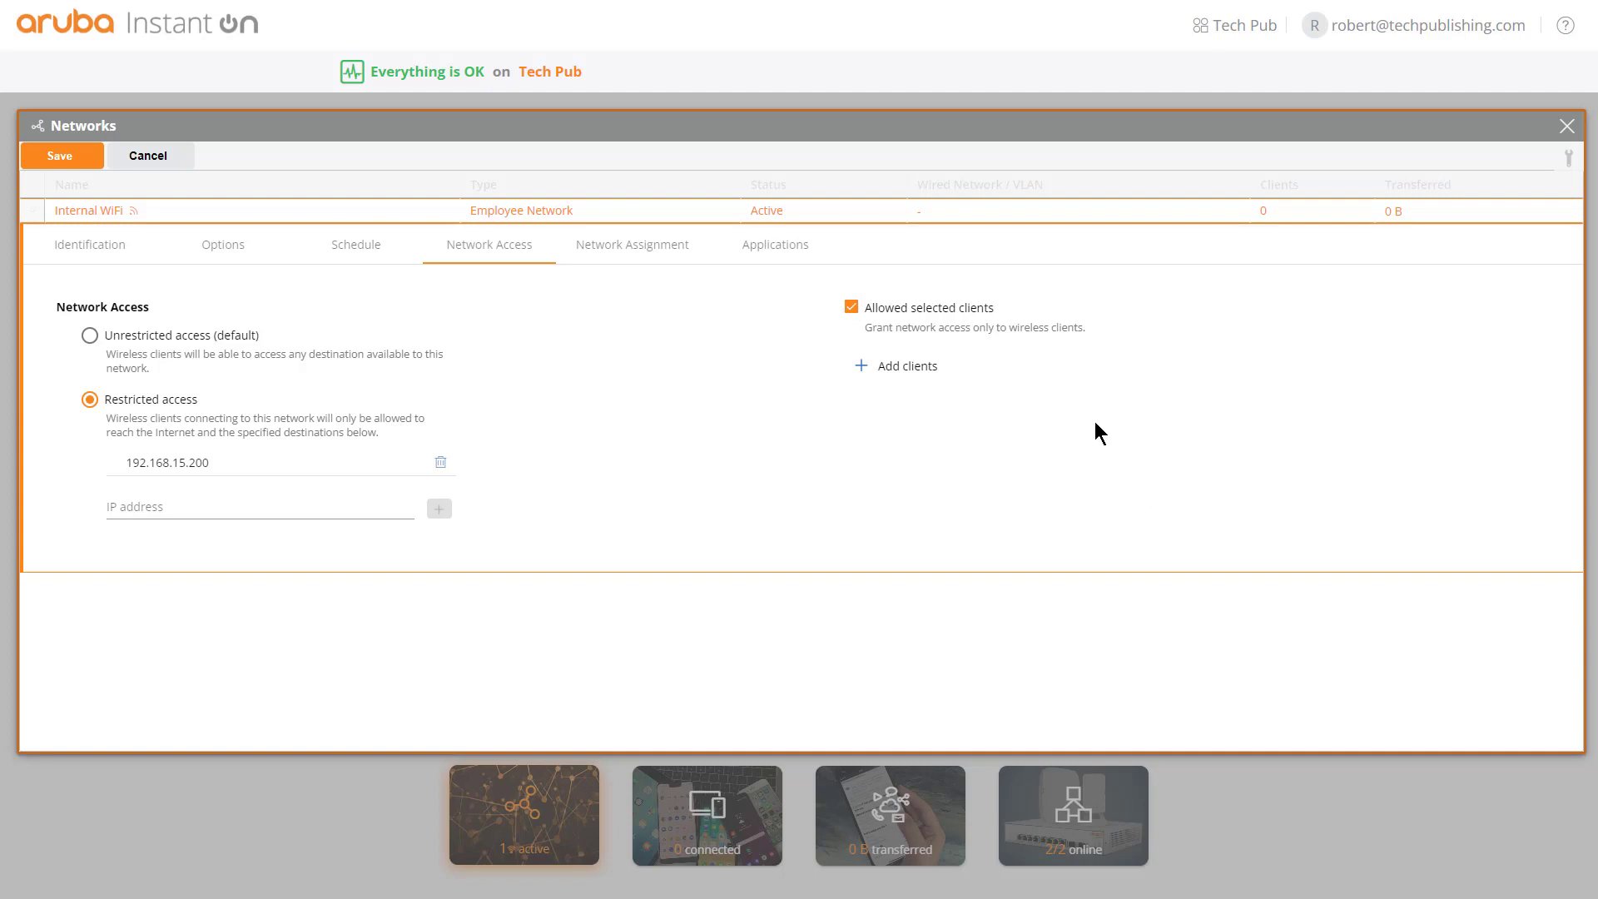
mouse_move(862, 367)
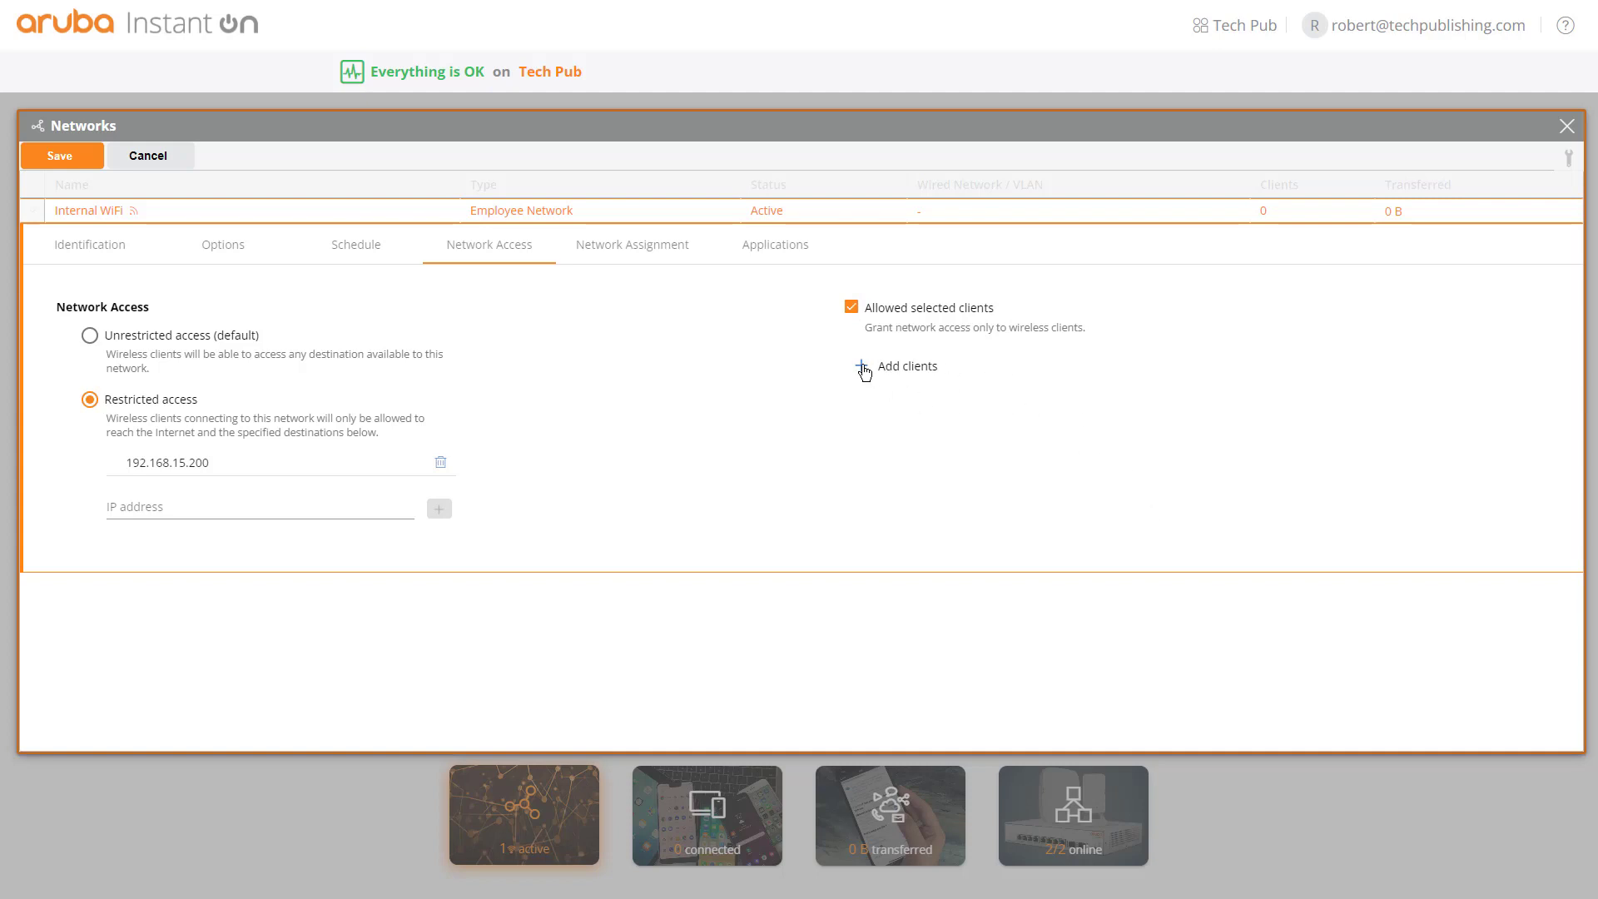
Step: Add clients to Internal WiFi's allowed list by searching for new wireless clients
left_click(905, 367)
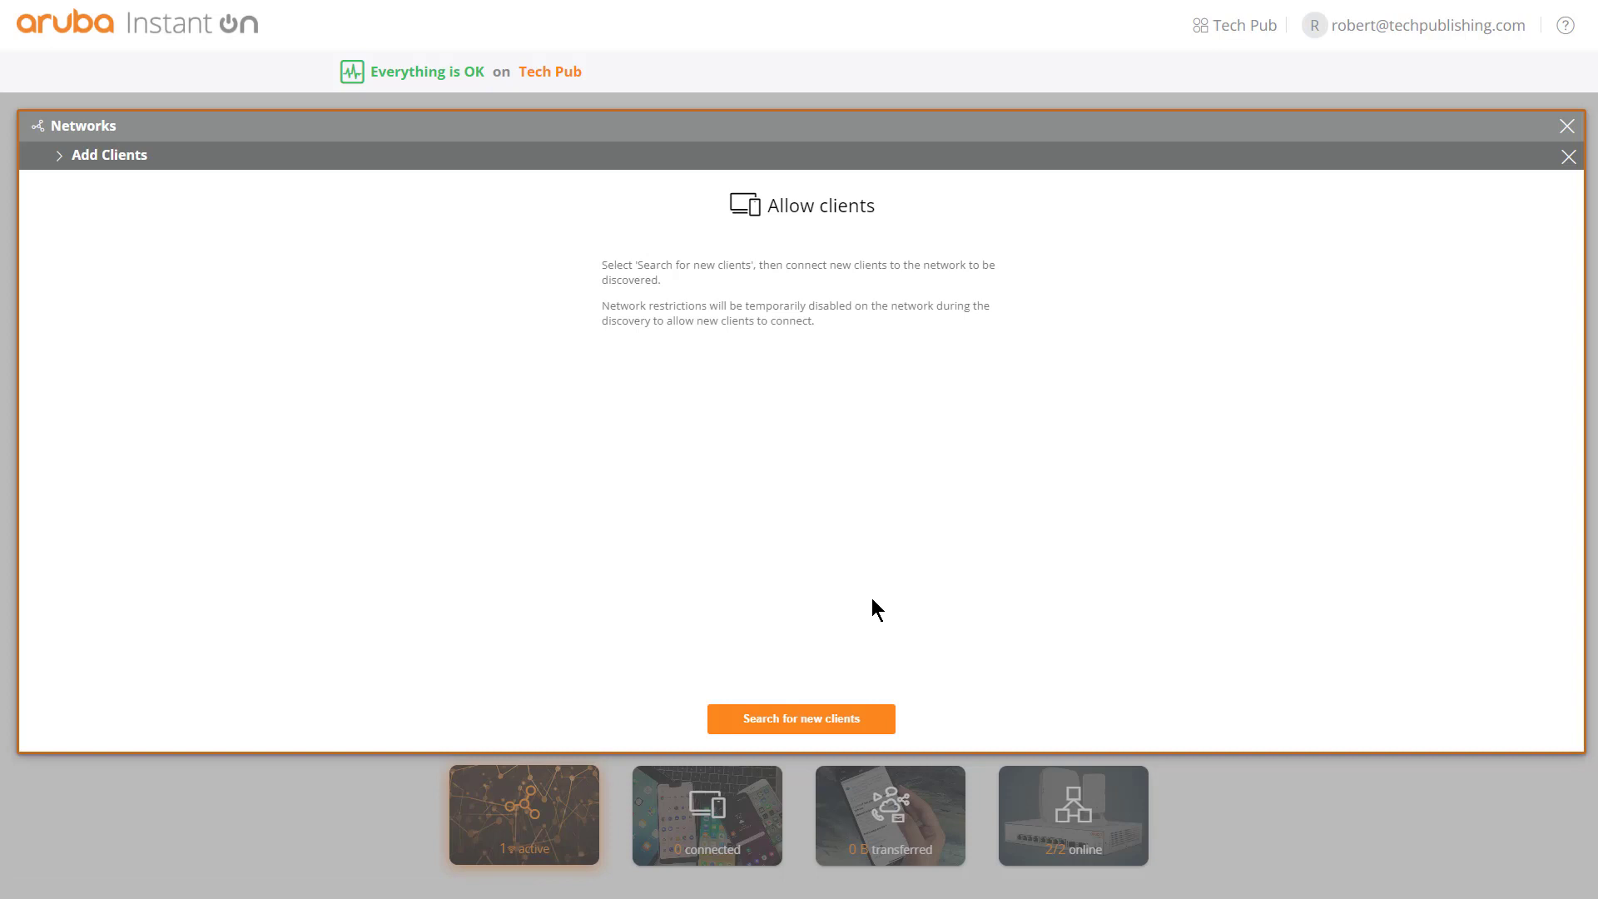
left_click(801, 719)
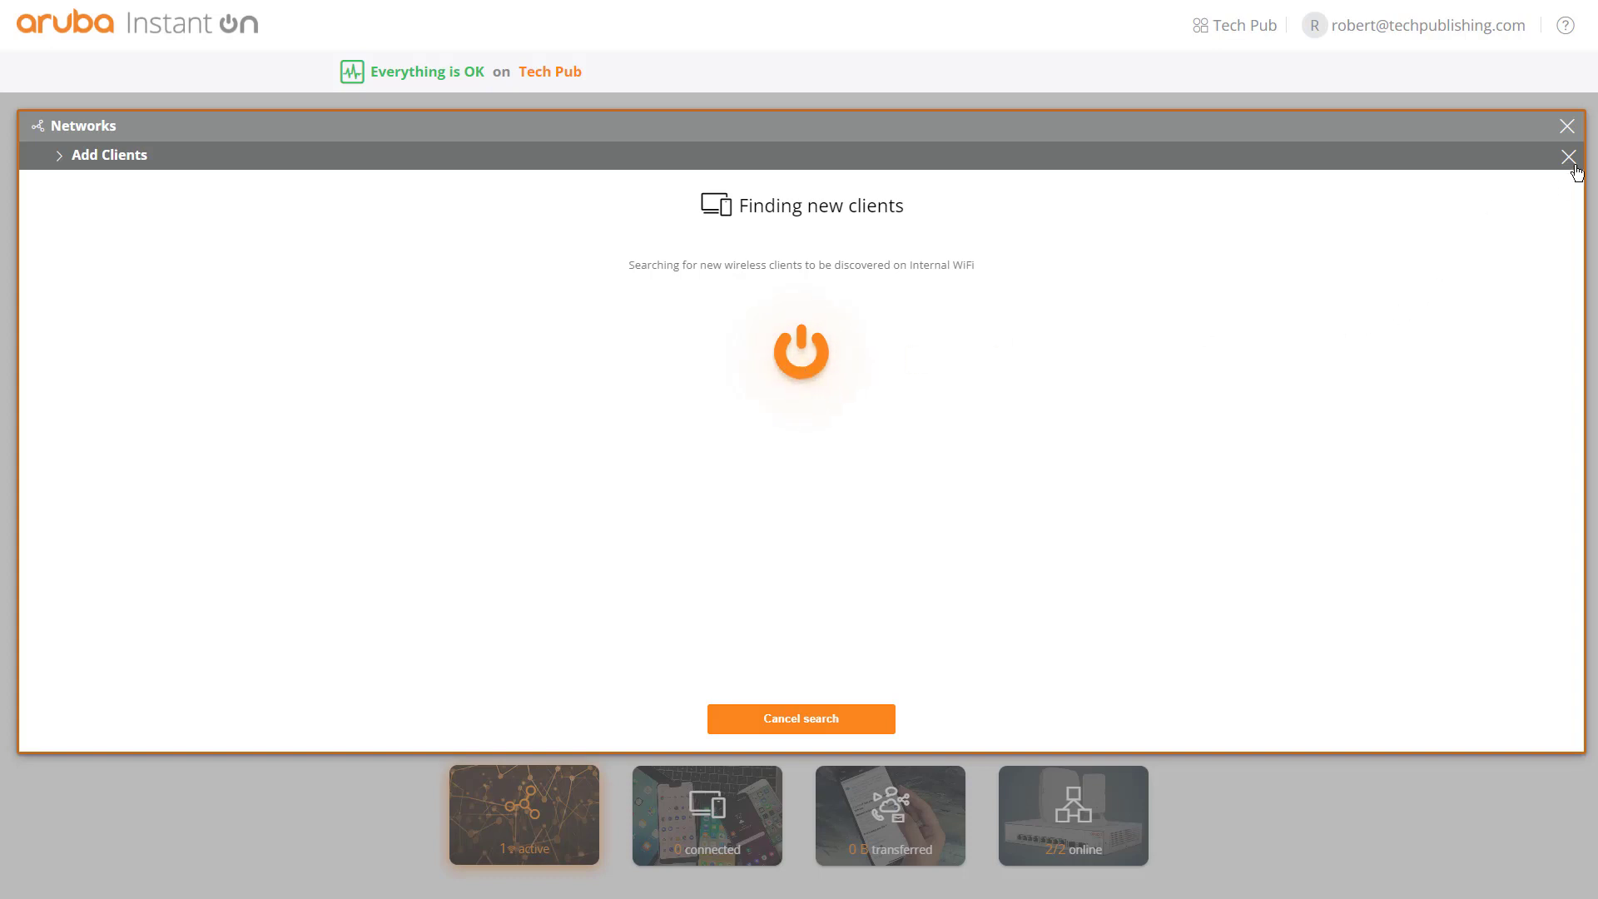
Step: Close the client search, untick Allowed selected clients, and select Unrestricted access (default)
left_click(1568, 156)
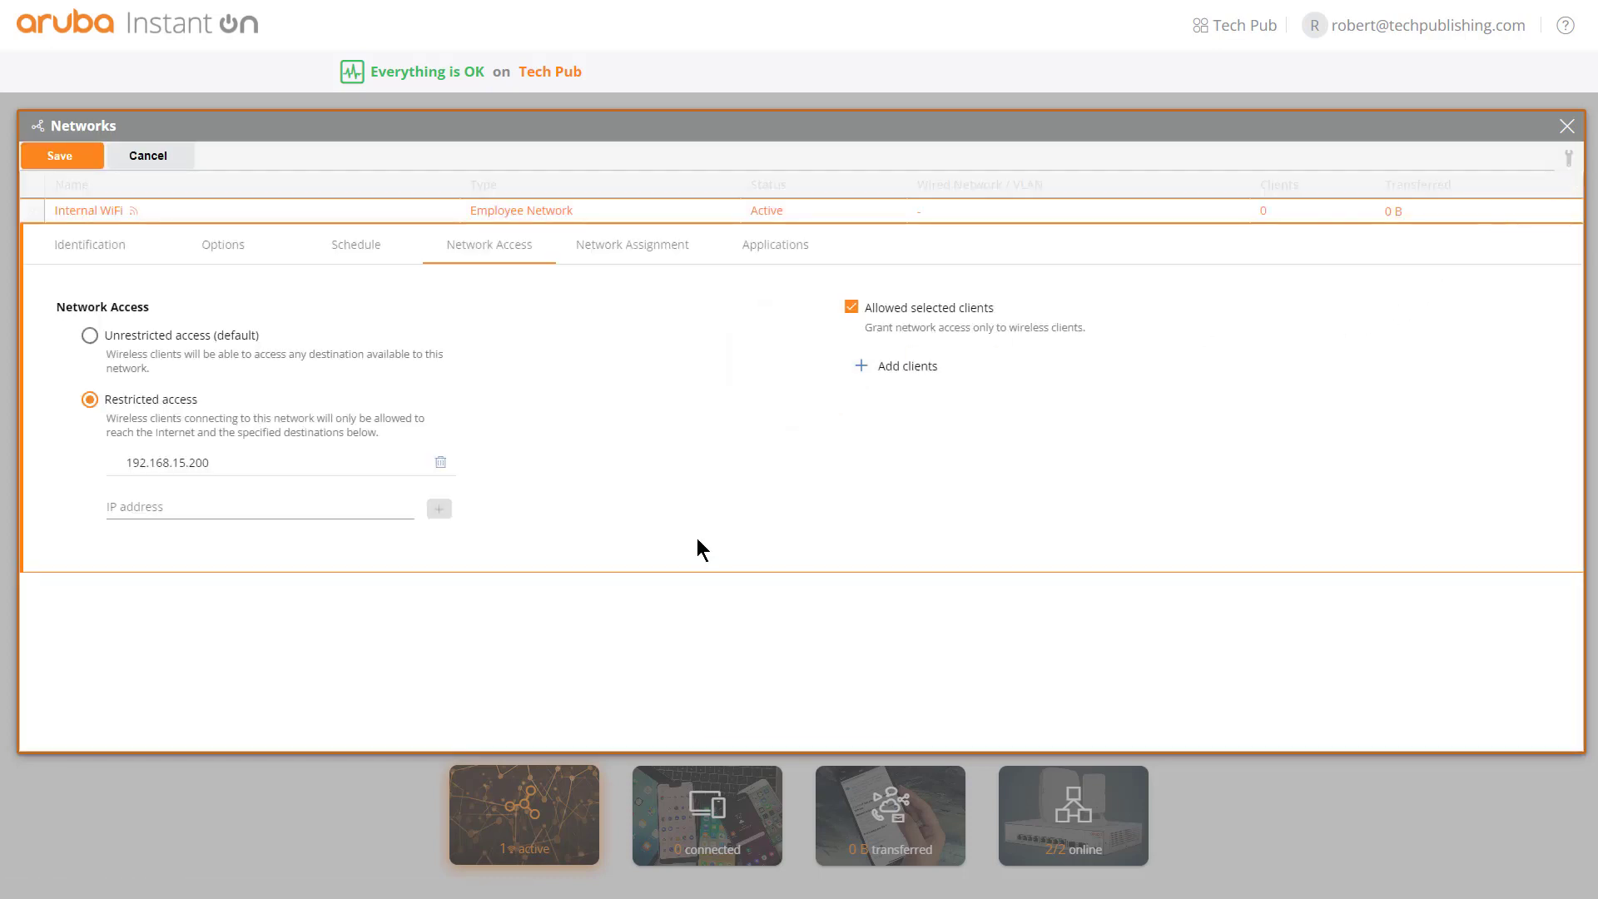
mouse_move(754, 510)
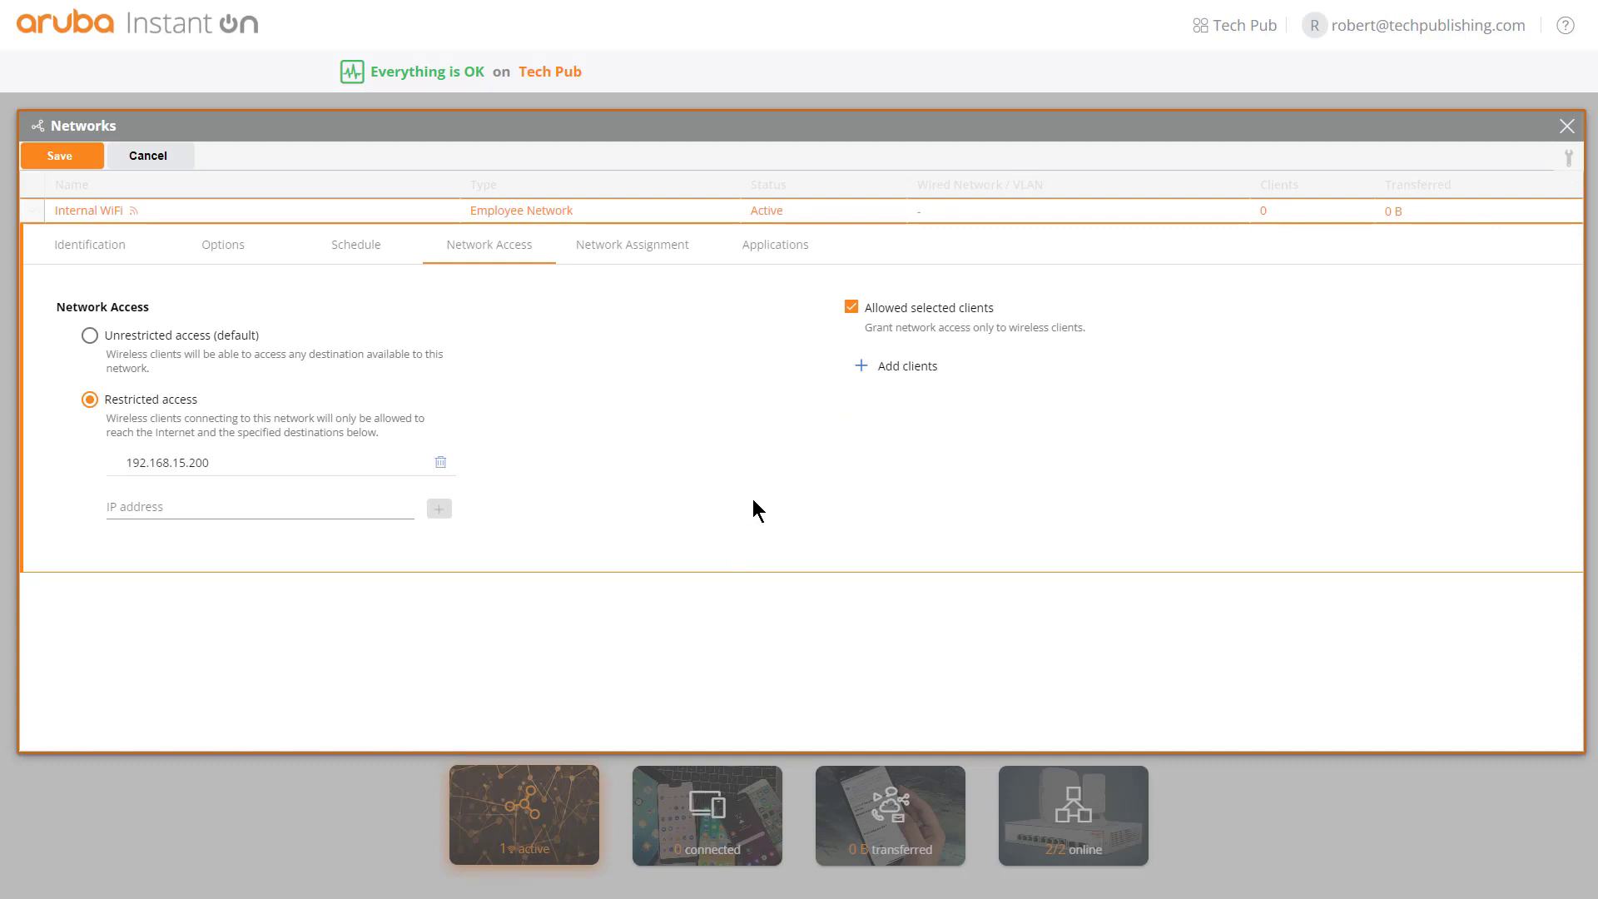
left_click(851, 307)
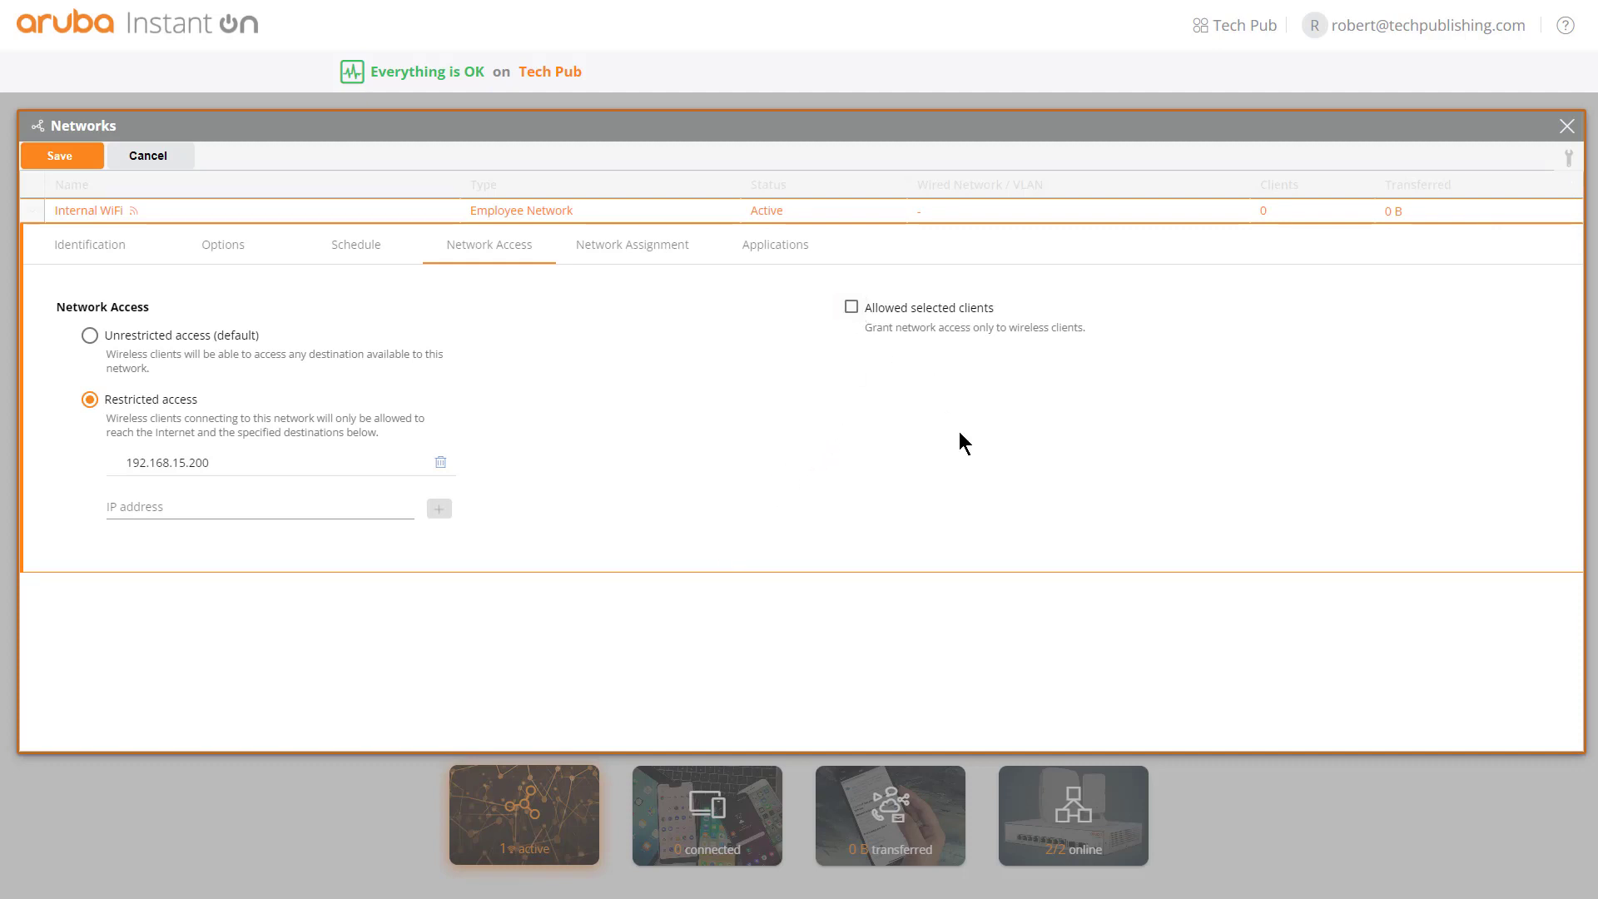
mouse_move(571, 548)
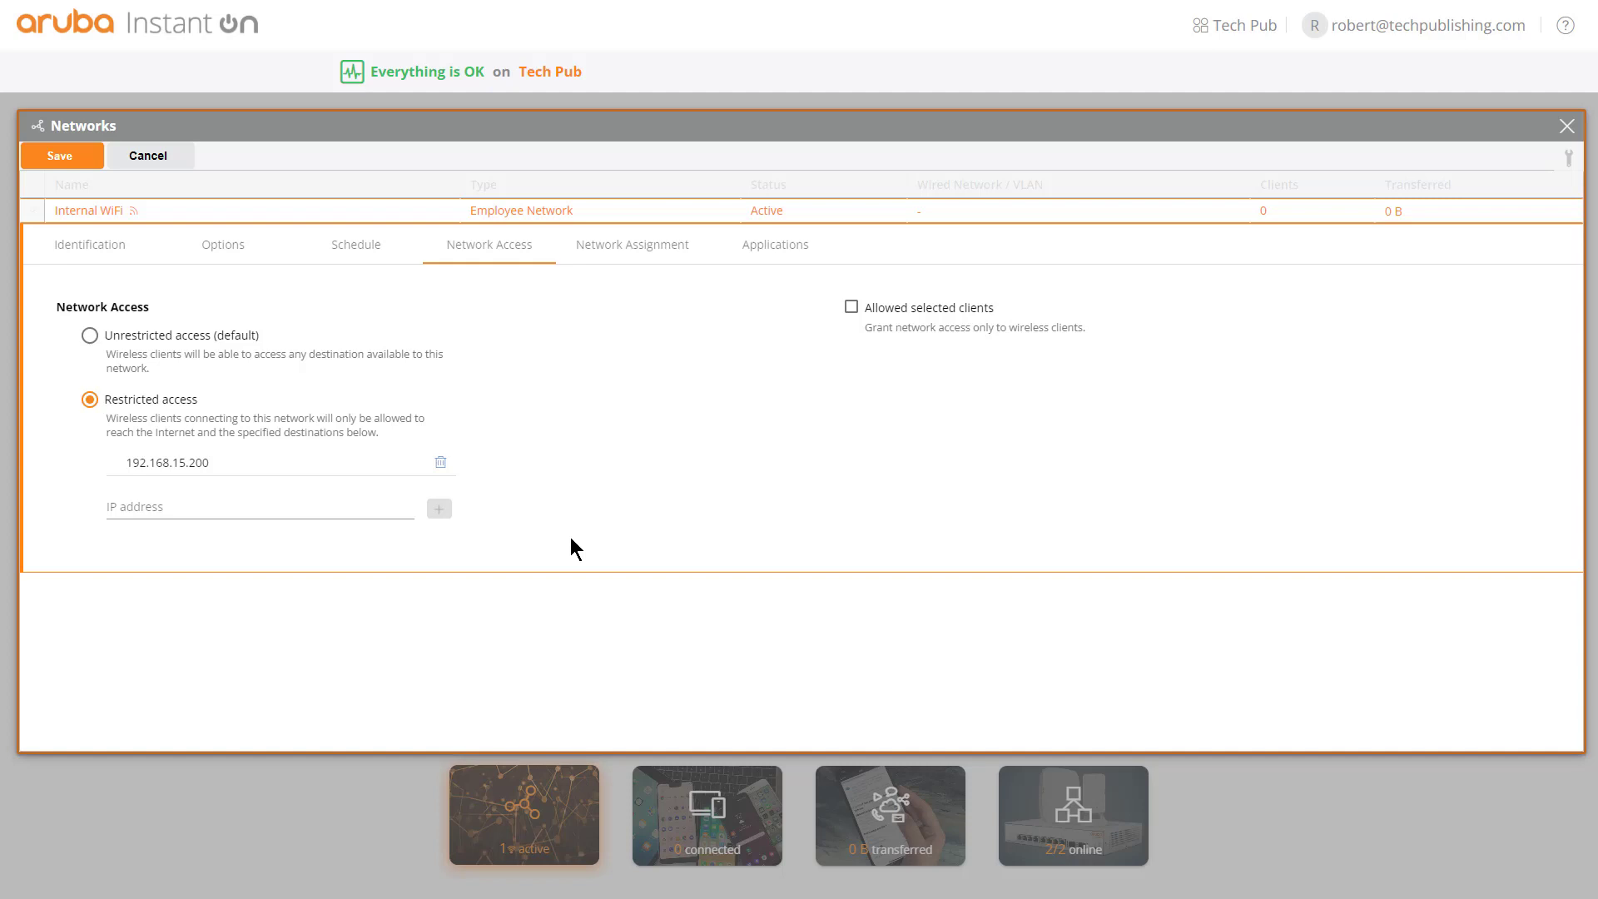
left_click(90, 335)
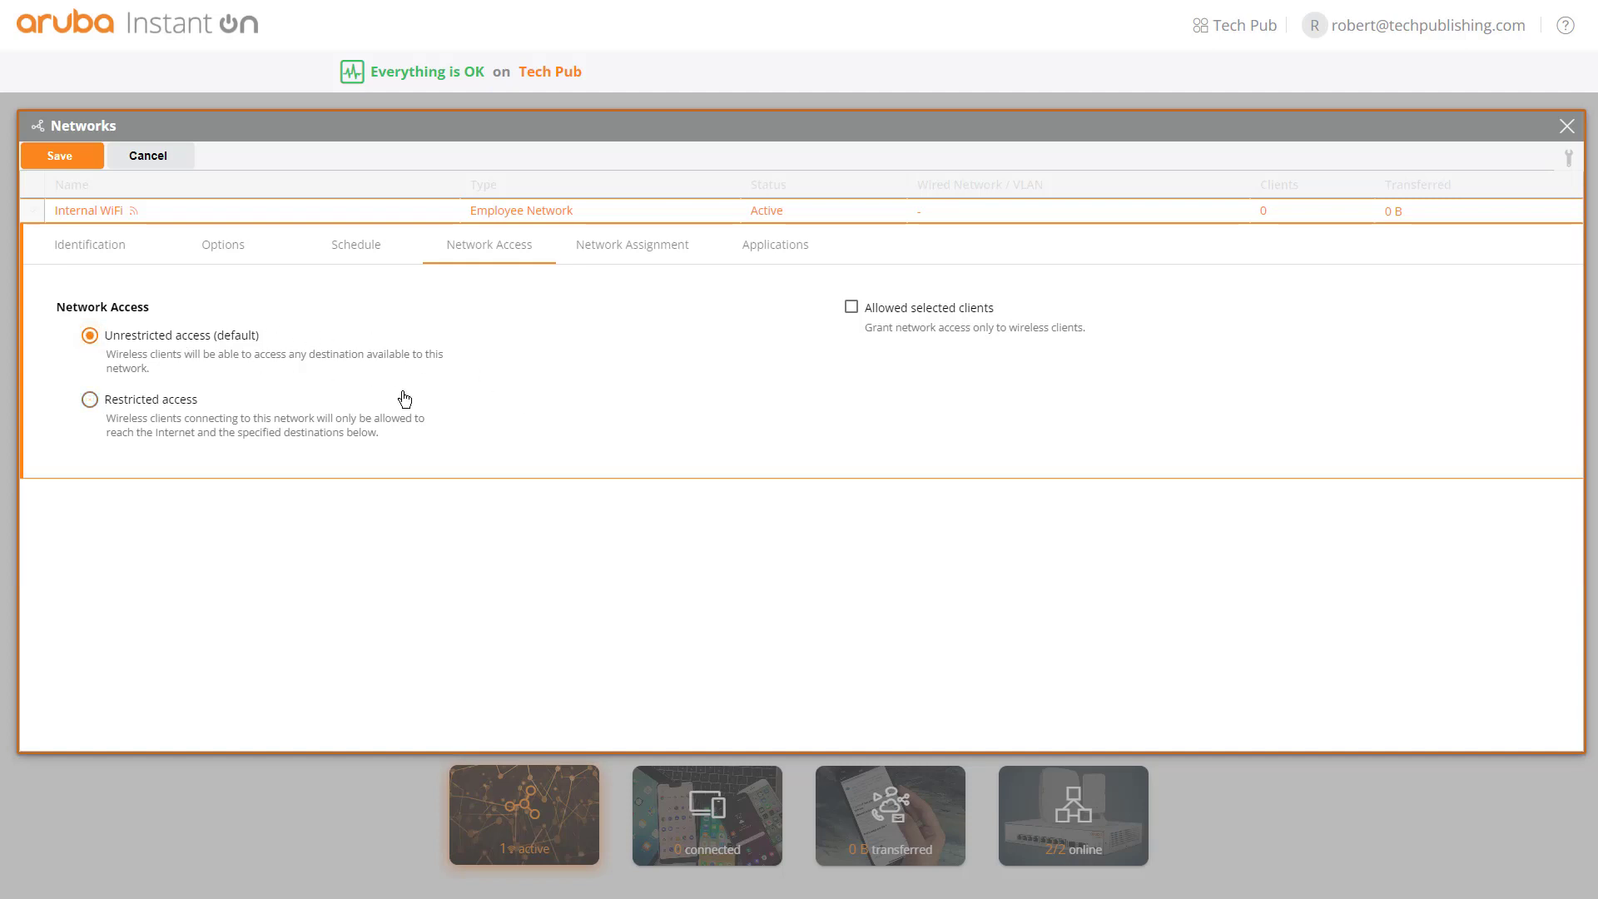